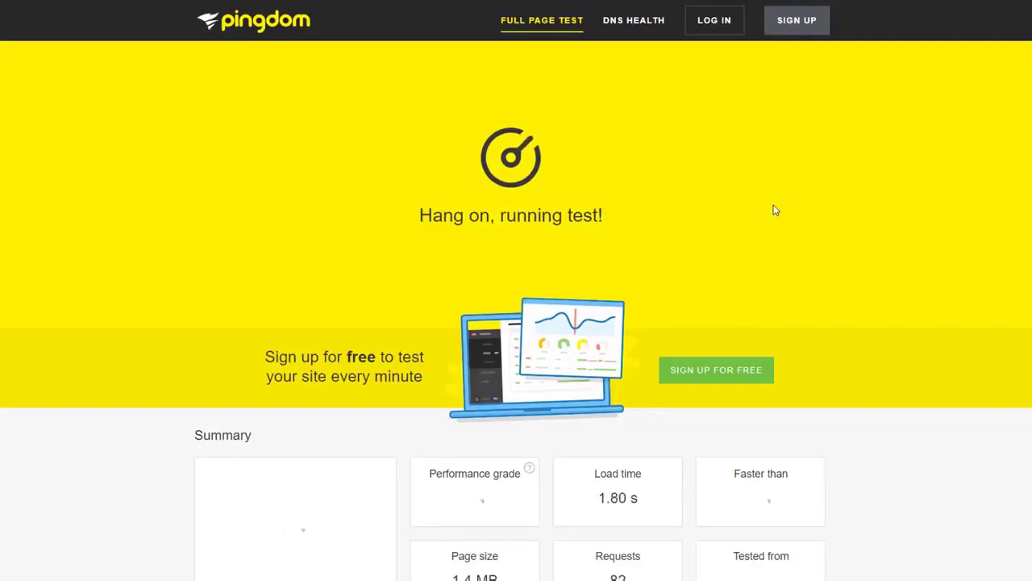
pyautogui.moveTo(950, 429)
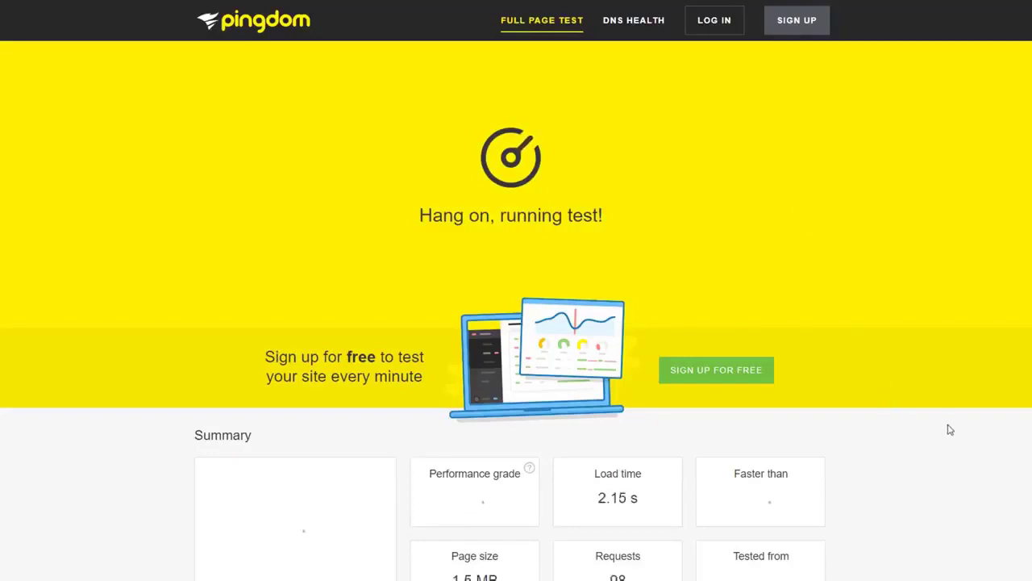
pyautogui.moveTo(939, 427)
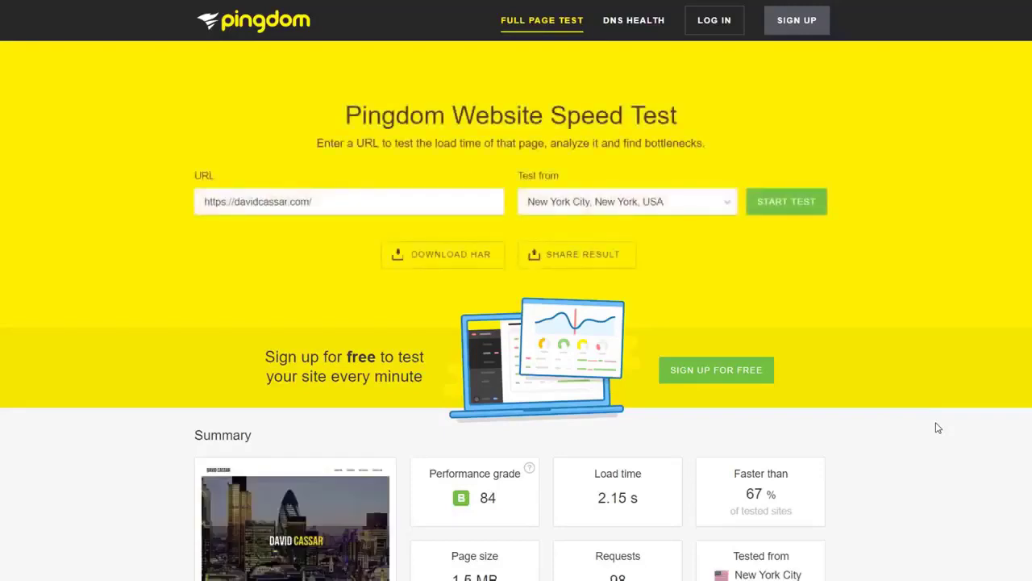
# Note the Pingdom baseline (grade 84, 2.15 s) and activate the ViperCache plugin.
pyautogui.scroll(-3)
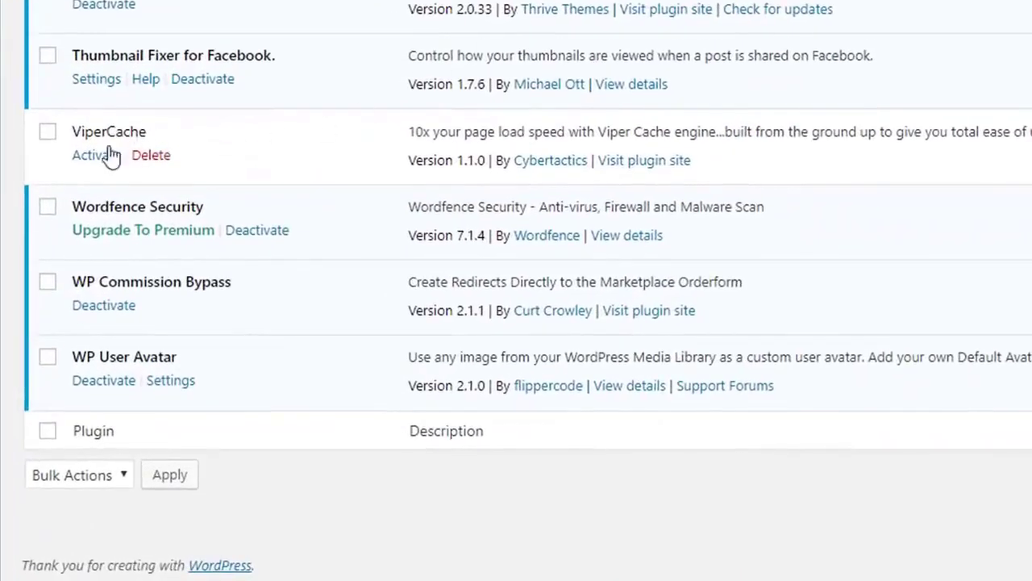
pyautogui.moveTo(97, 155)
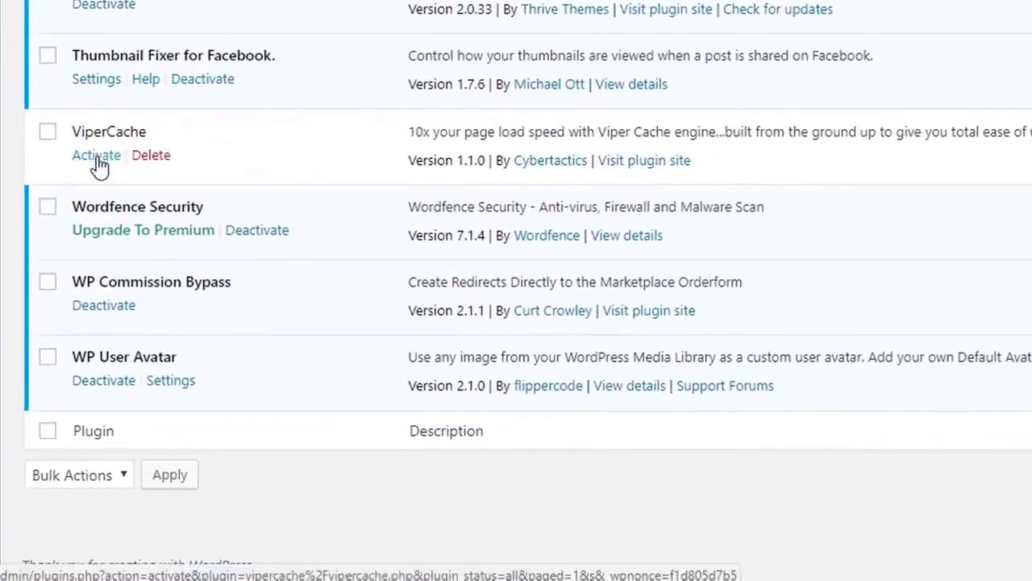
pyautogui.click(97, 154)
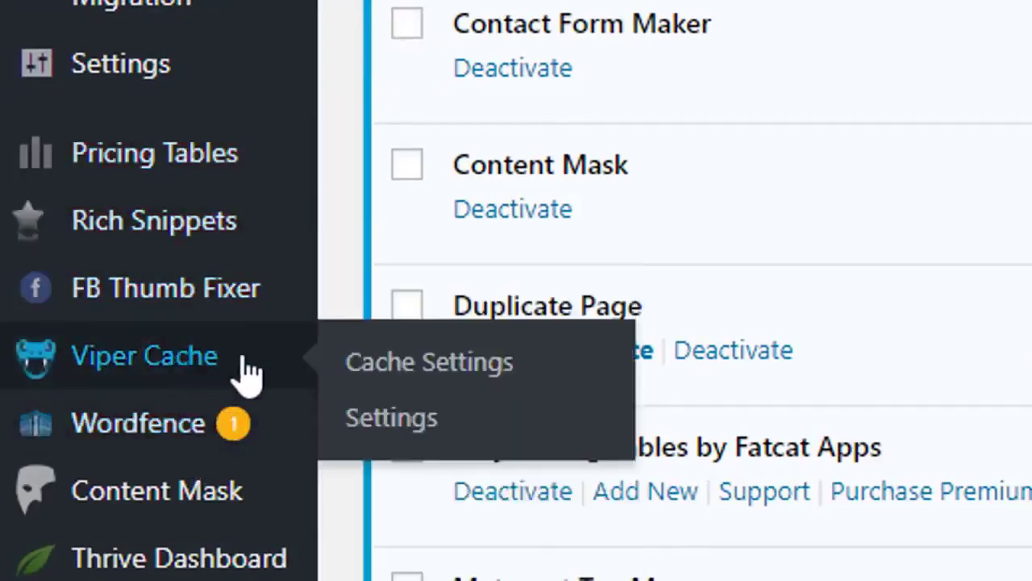
# In ViperCache Cache Settings, switch HTTPS Caching to ON with the other options enabled.
pyautogui.click(429, 361)
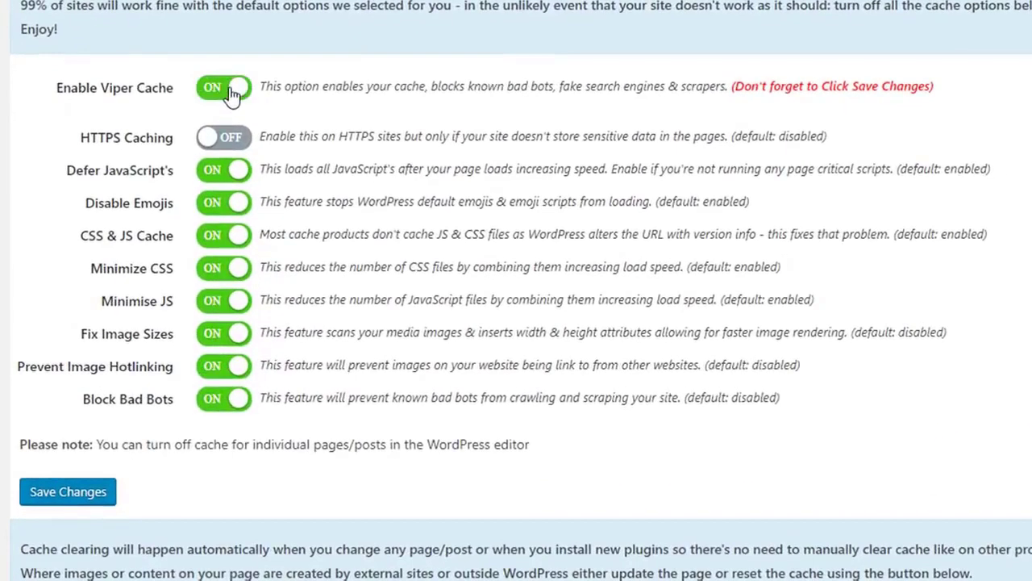
pyautogui.moveTo(949, 100)
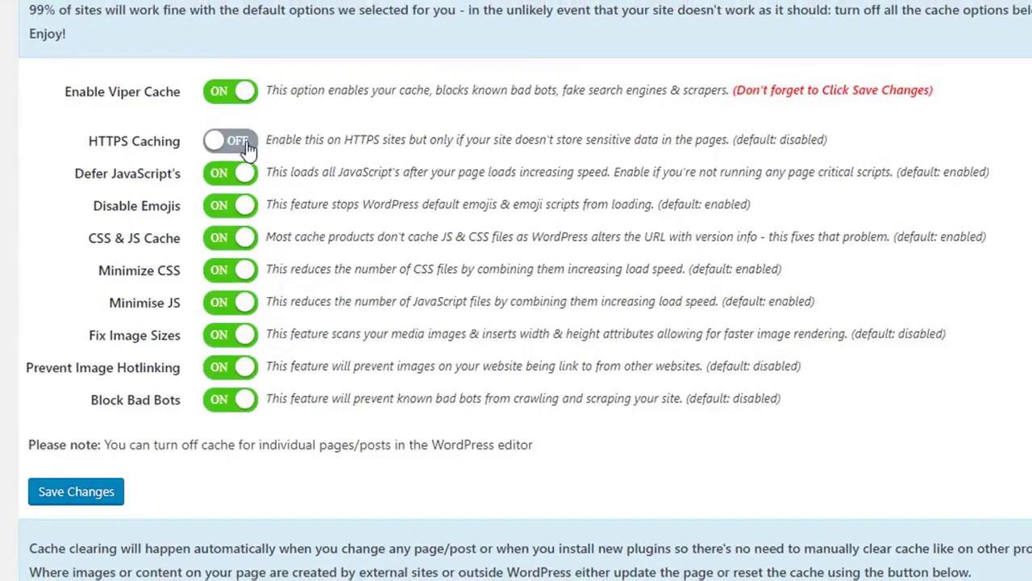
pyautogui.click(229, 139)
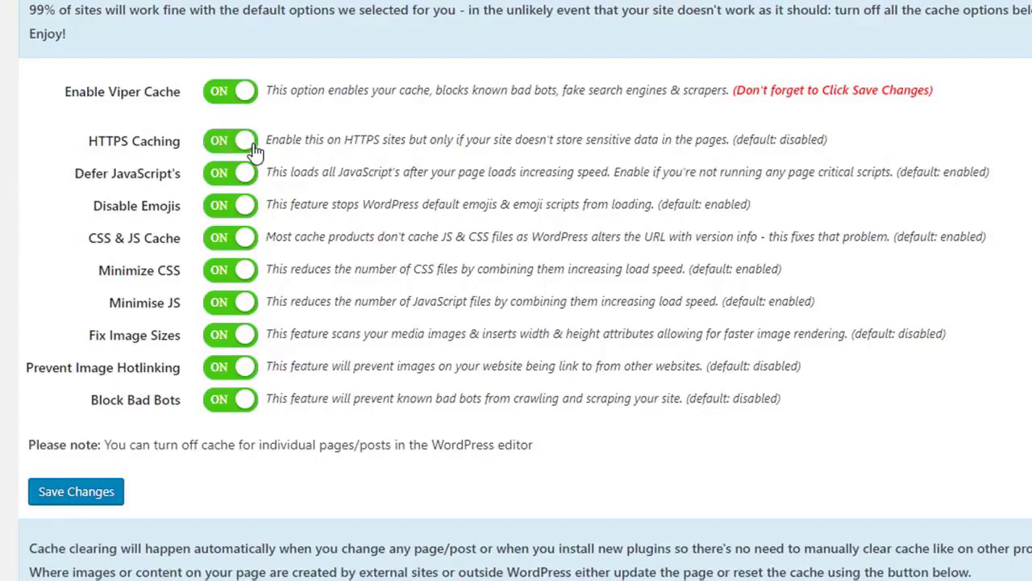
pyautogui.moveTo(838, 135)
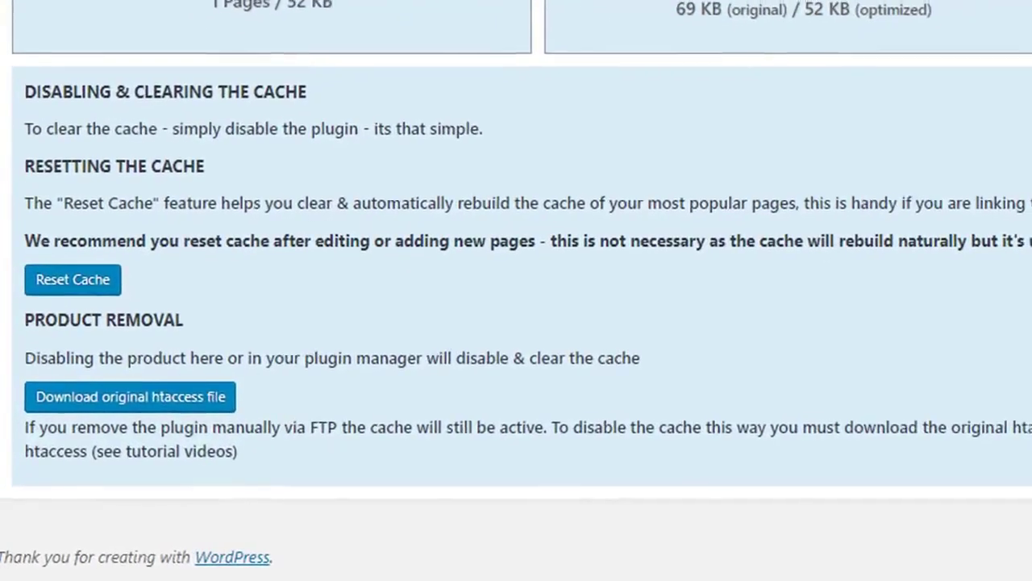
# Scroll to the Cache Statistics panels showing one cached page and 24% HTML optimisation.
pyautogui.scroll(3)
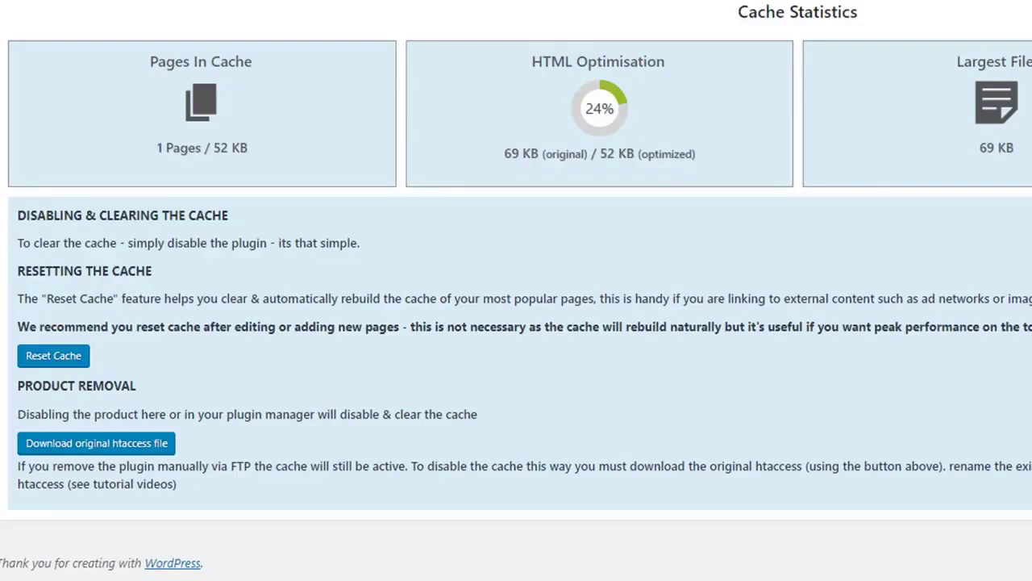
pyautogui.click(202, 113)
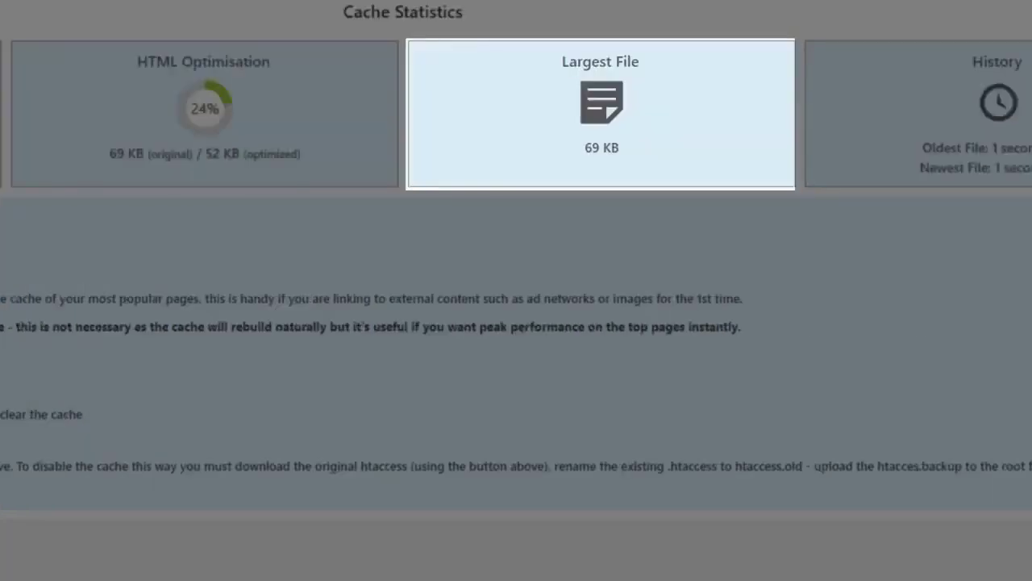
pyautogui.hscroll(3)
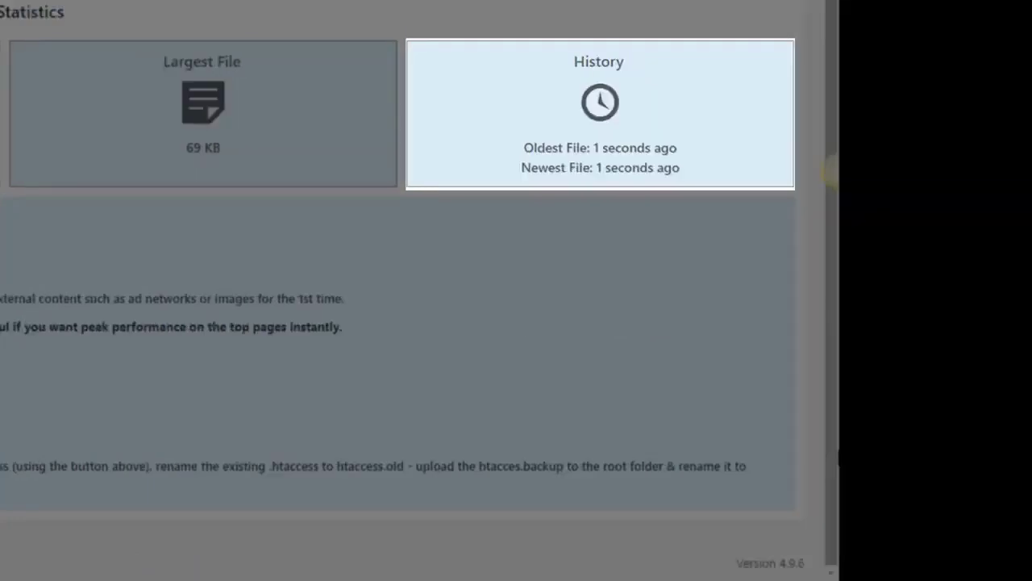